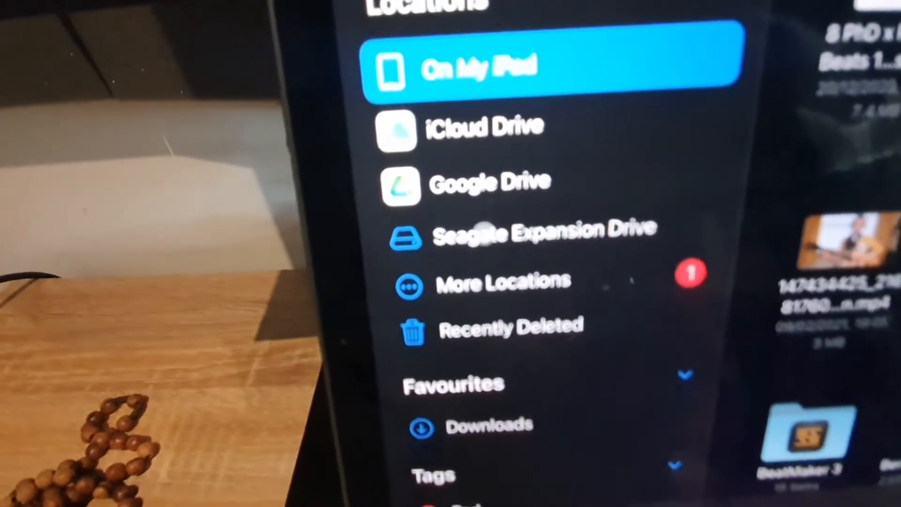
Step: Swipe to the second Home Screen page showing Chrome, Instagram and Twitter
left_click(517, 236)
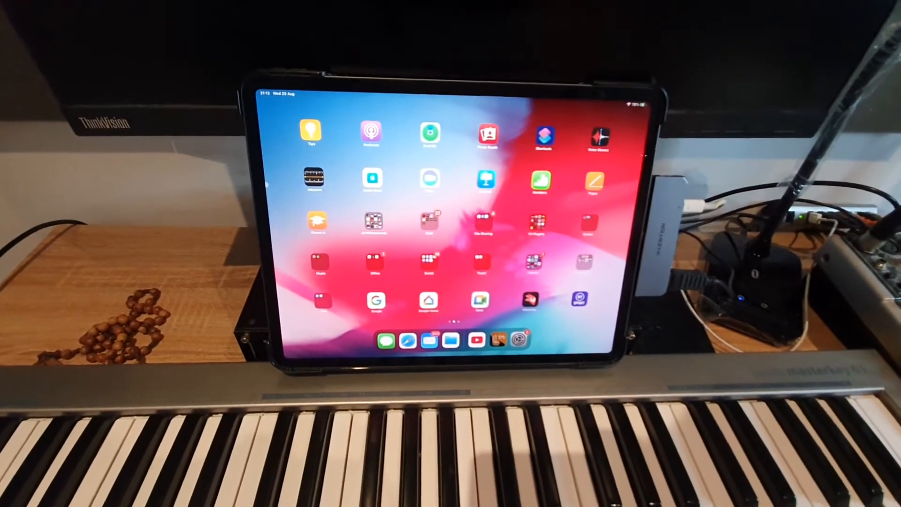
scroll("left", 3)
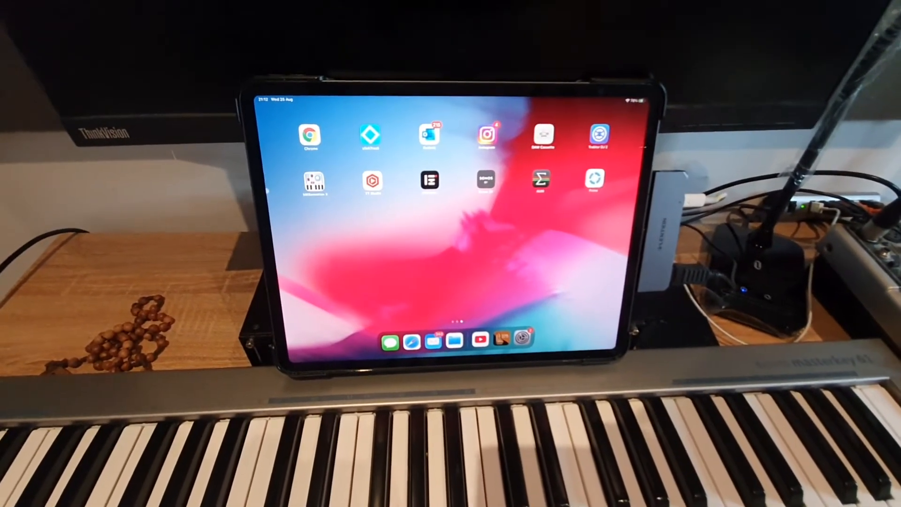